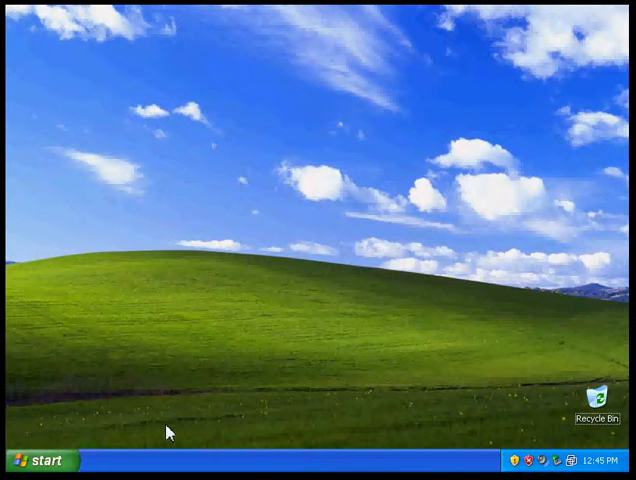
pyautogui.moveTo(70, 461)
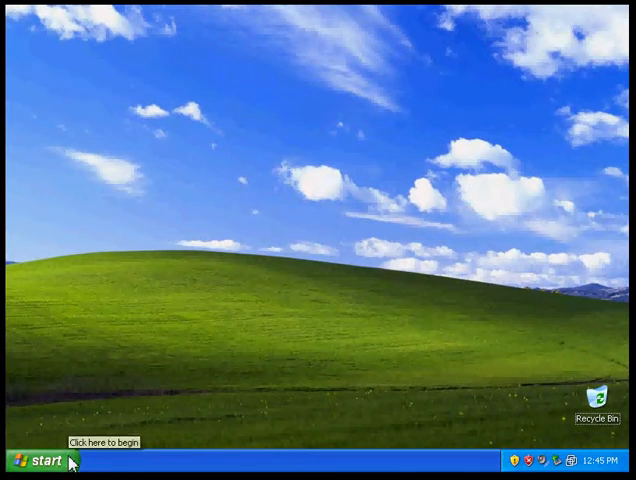
# Step: Open the Start menu to reach the Turn Off Computer choices
pyautogui.click(38, 460)
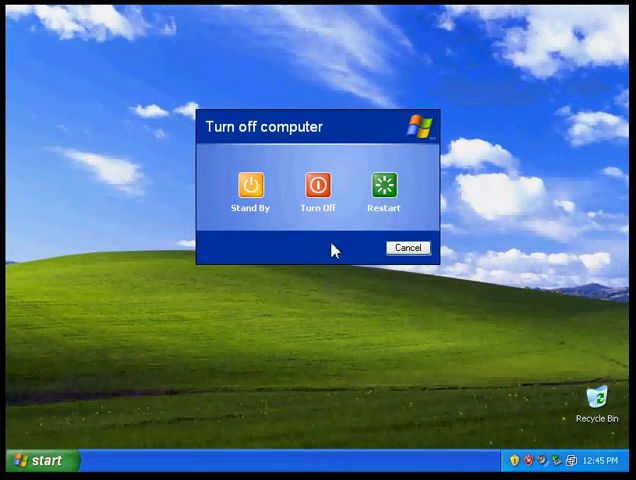
pyautogui.moveTo(385, 190)
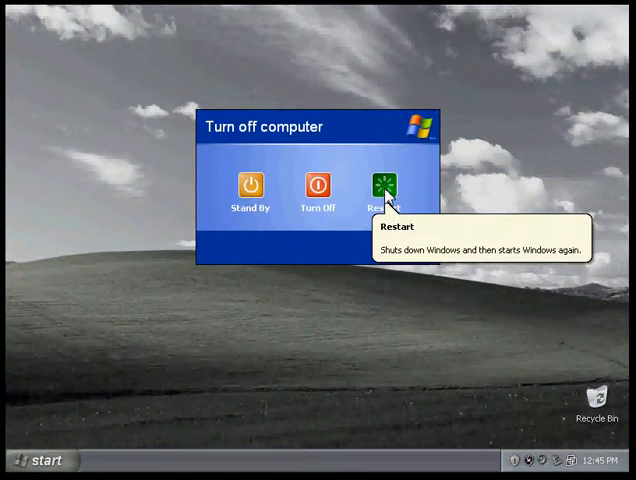
# Step: Choose Restart in the Turn off computer dialog
pyautogui.click(378, 188)
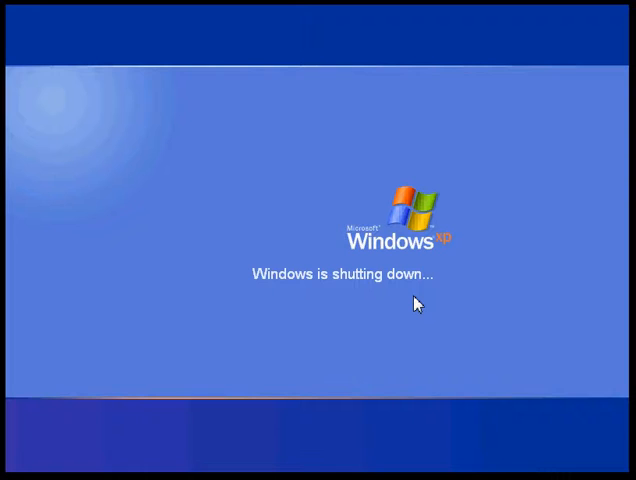
pyautogui.moveTo(434, 316)
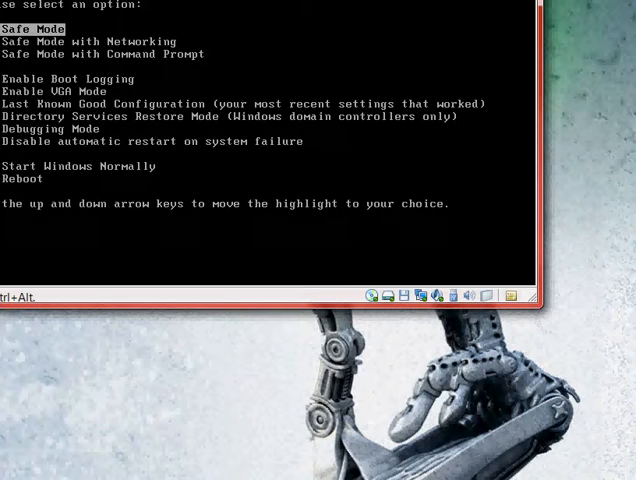
# Step: Move the Advanced Options selection down three entries toward Last Known Good Configuration
pyautogui.press('Down')
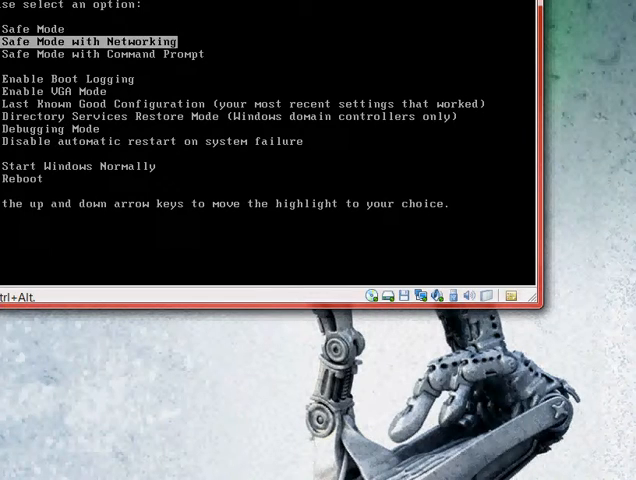
pyautogui.press('down')
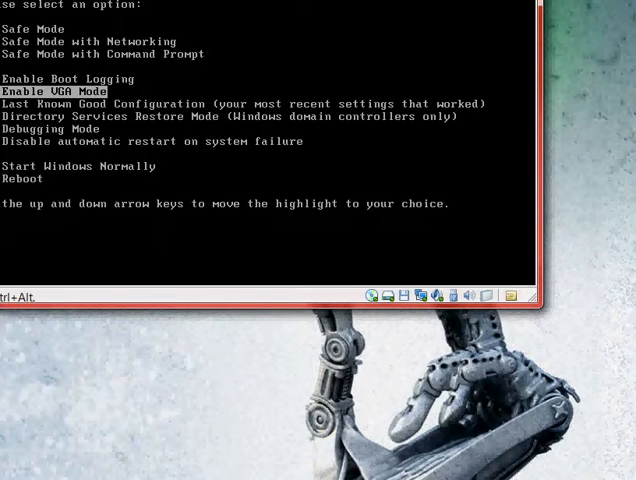
pyautogui.press('down')
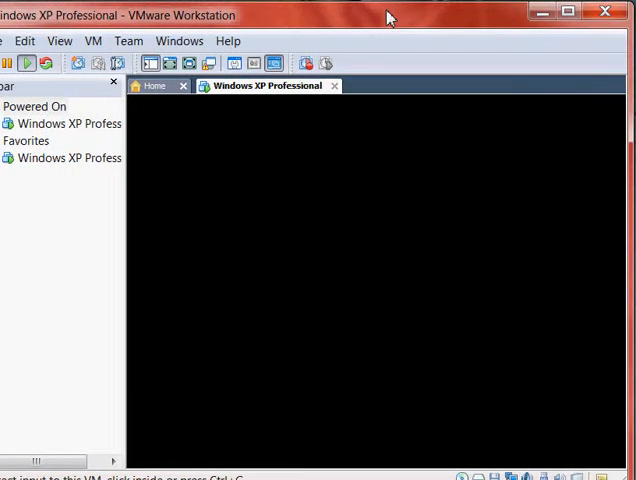
pyautogui.moveTo(367, 341)
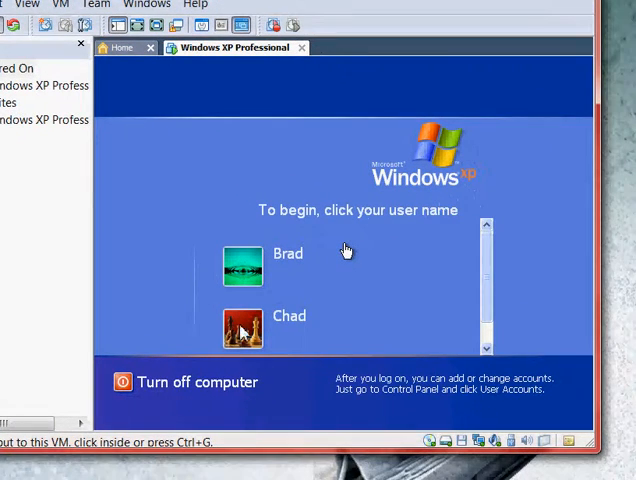
# Step: Select a user account on the Windows XP welcome screen to log on
pyautogui.click(289, 316)
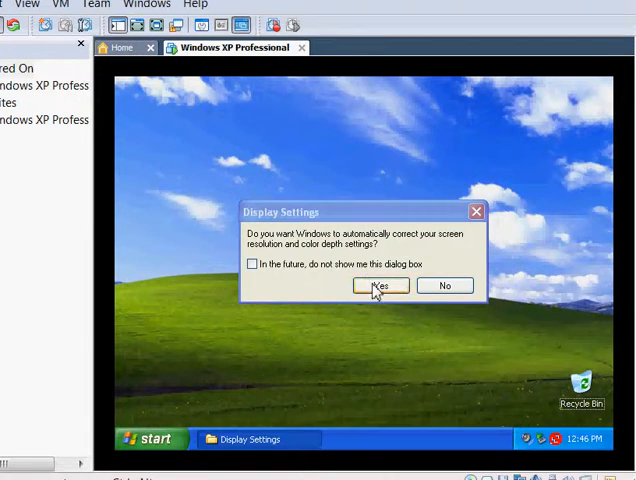
pyautogui.moveTo(414, 295)
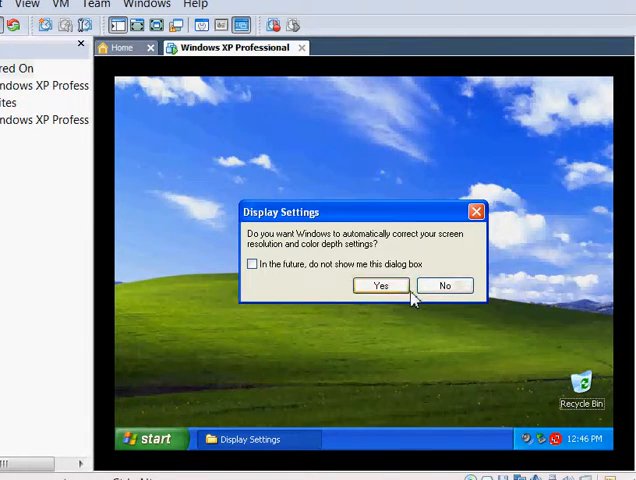
# Step: Accept Yes in Display Settings to auto-correct resolution and colour depth
pyautogui.click(380, 285)
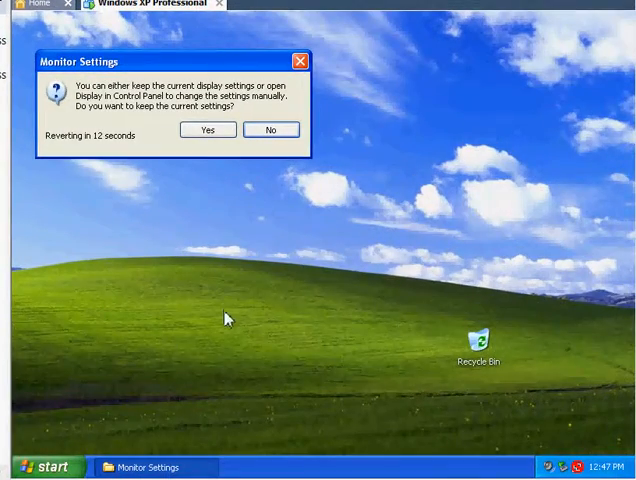
pyautogui.moveTo(261, 147)
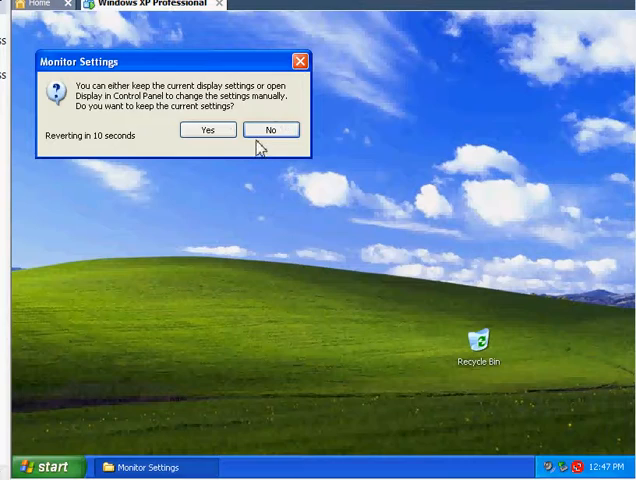